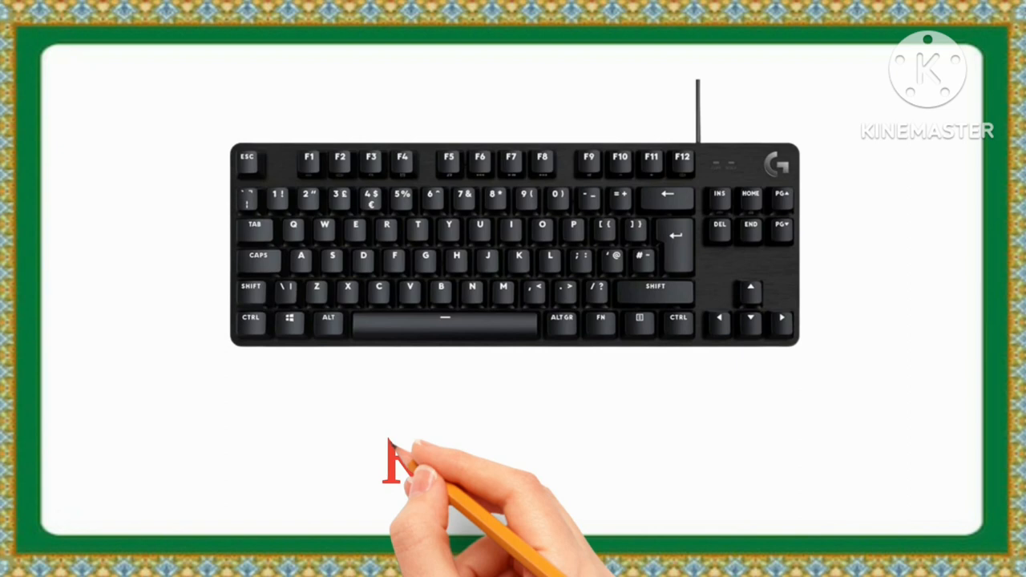
type("Keyboar")
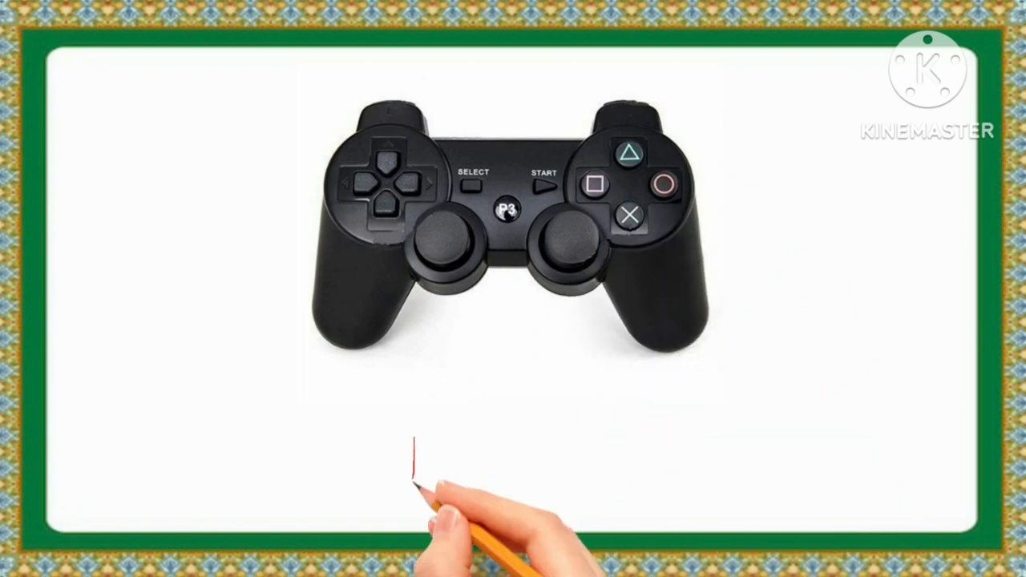
type("Joysti")
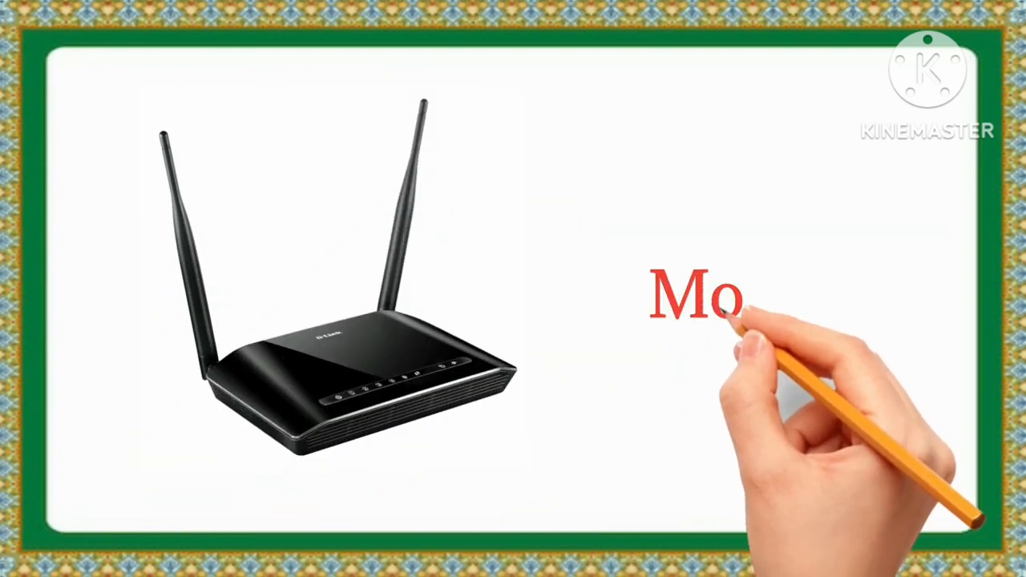
type("dem")
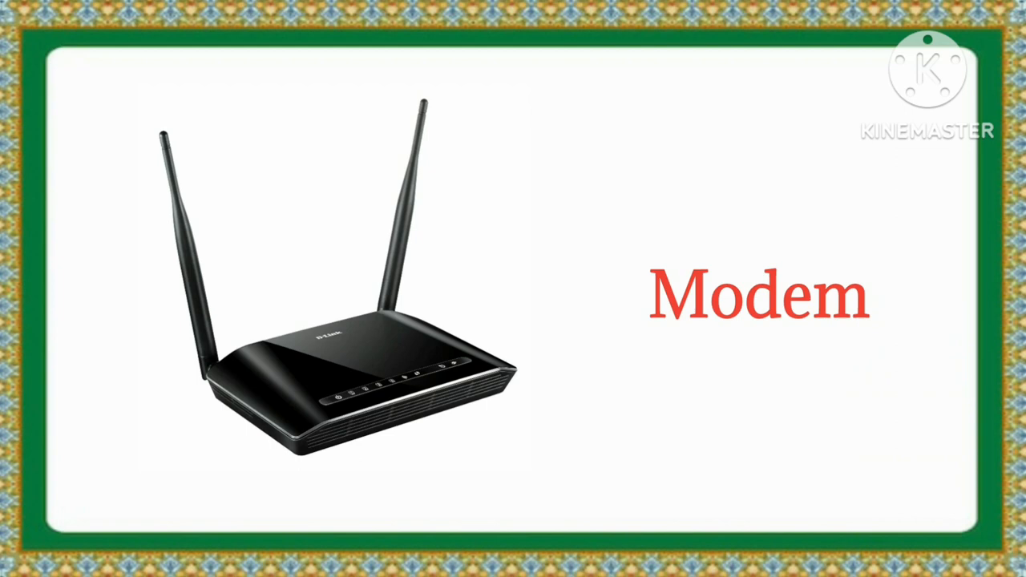